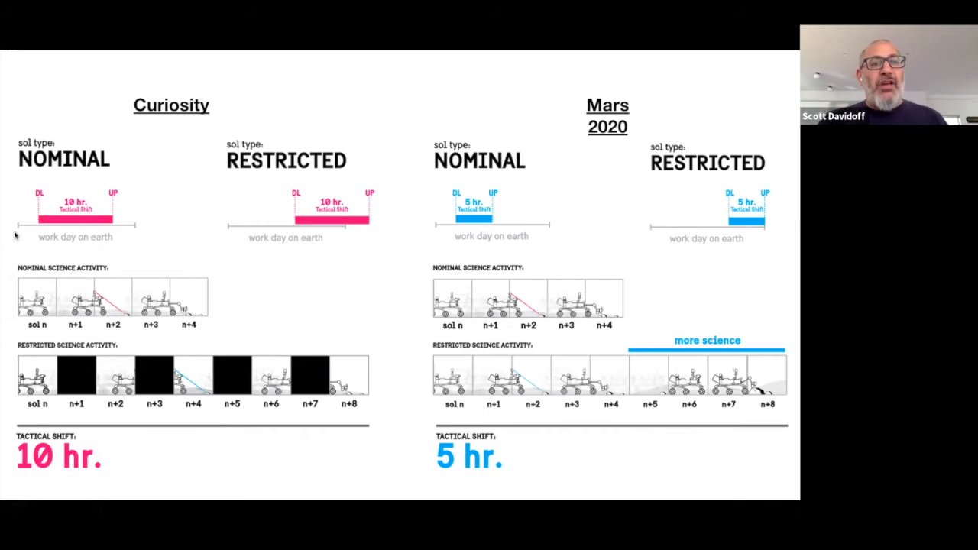
pyautogui.moveTo(145, 235)
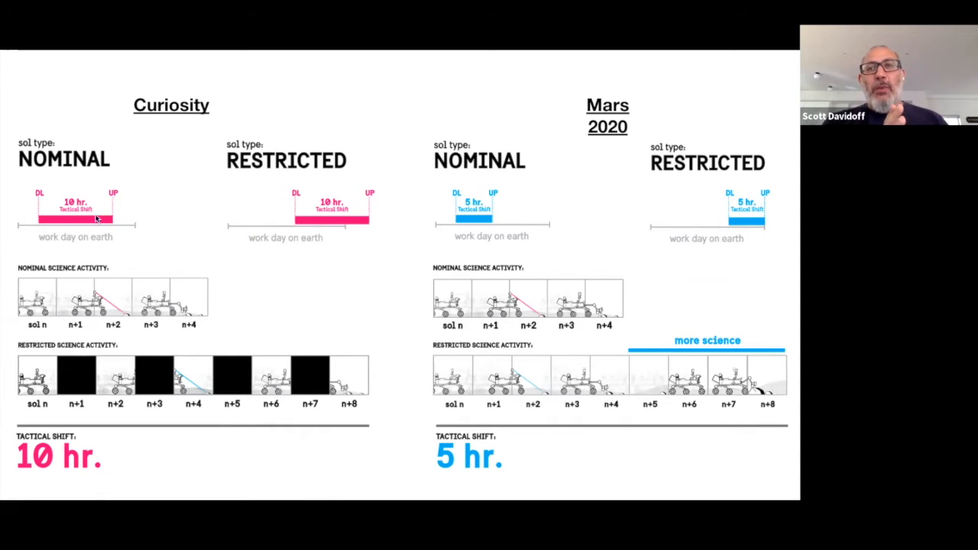
pyautogui.moveTo(103, 312)
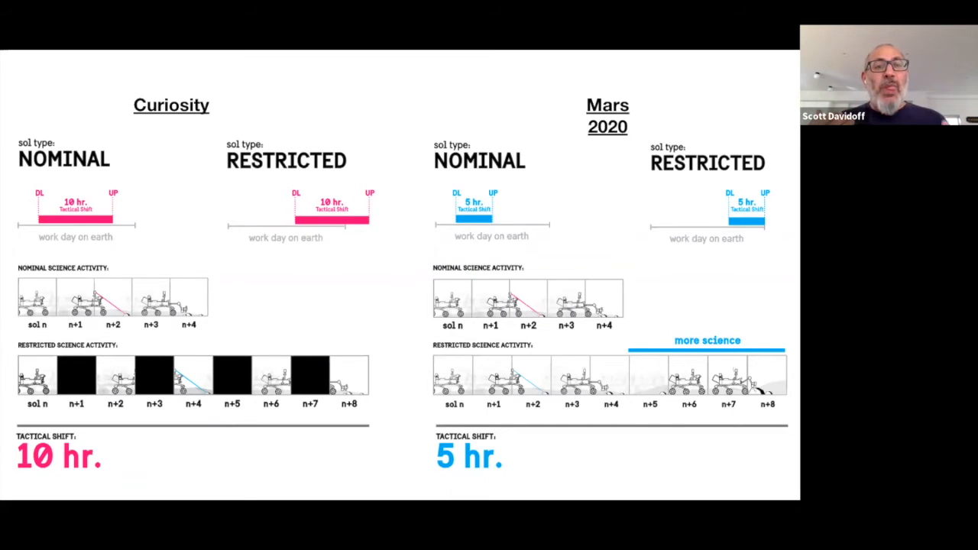
pyautogui.moveTo(302, 222)
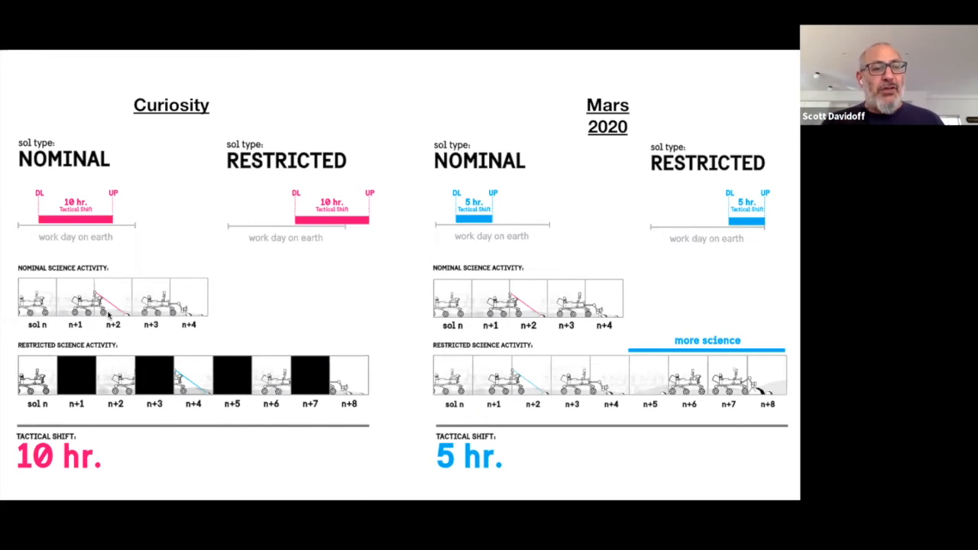
pyautogui.moveTo(210, 239)
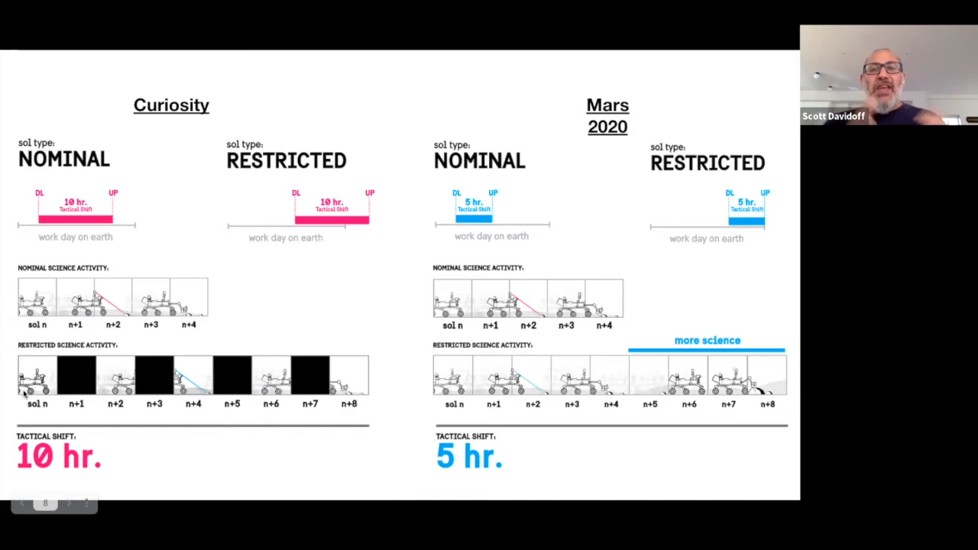
pyautogui.moveTo(713, 71)
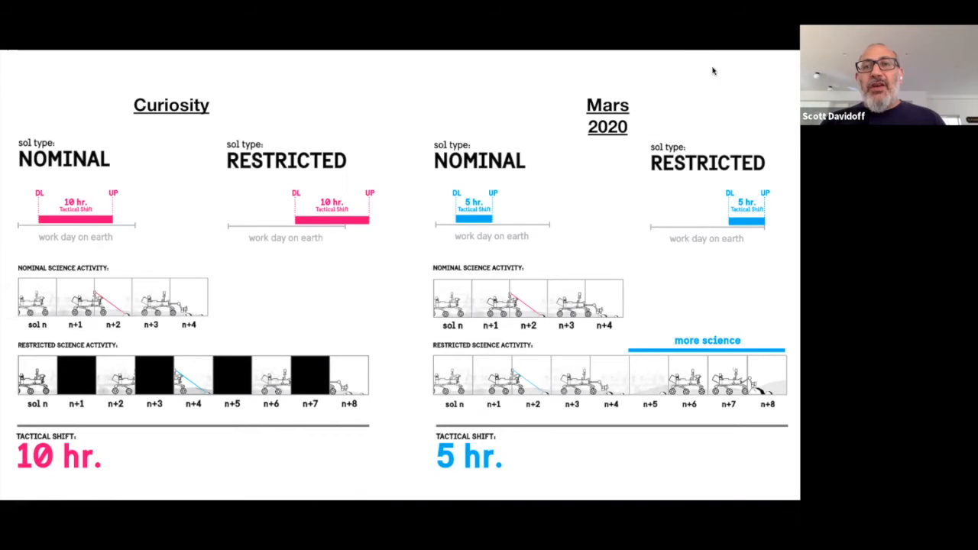
pyautogui.moveTo(457, 262)
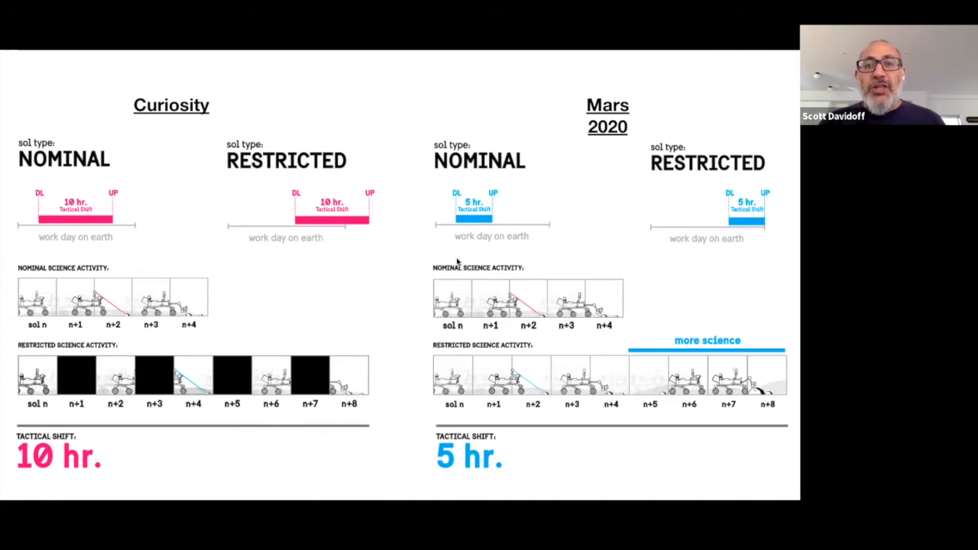
pyautogui.moveTo(456, 237)
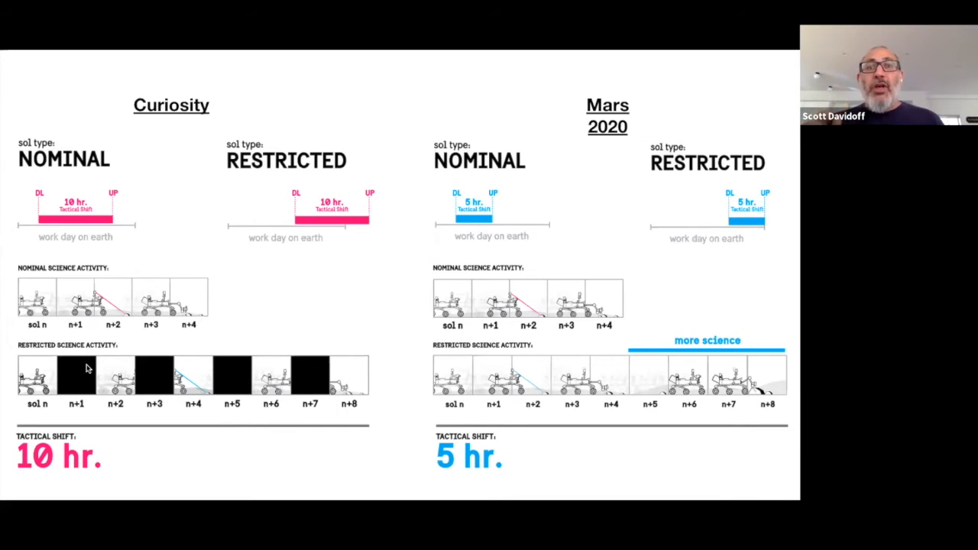
pyautogui.moveTo(464, 222)
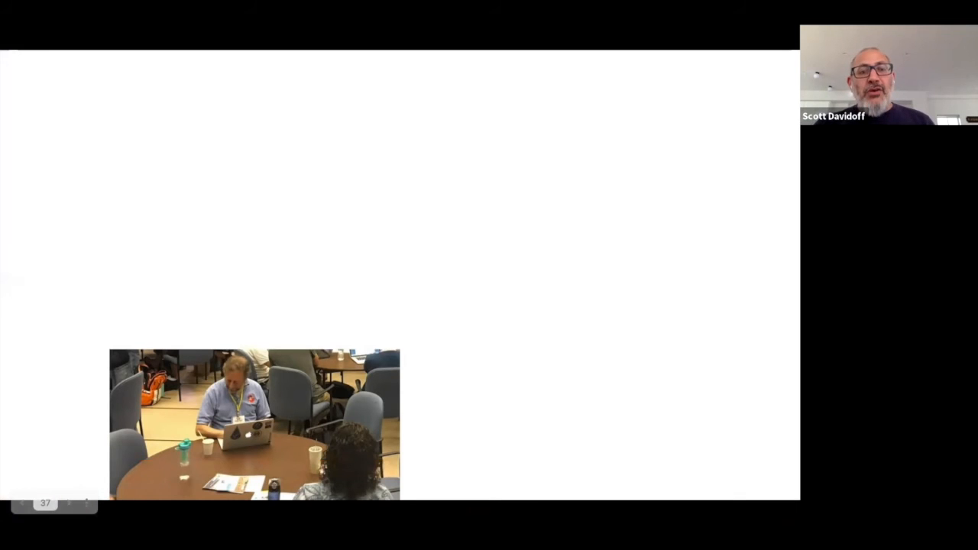
pyautogui.moveTo(225, 509)
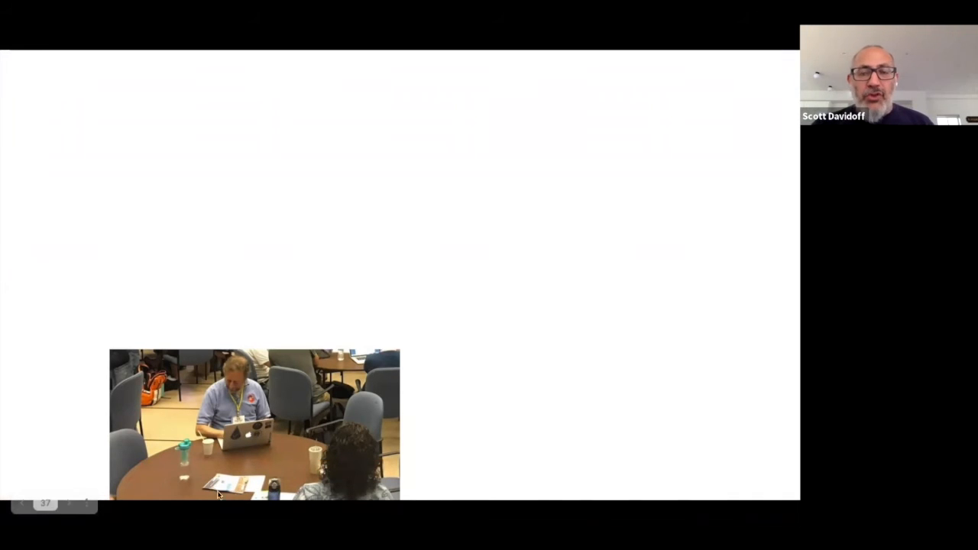
pyautogui.moveTo(227, 480)
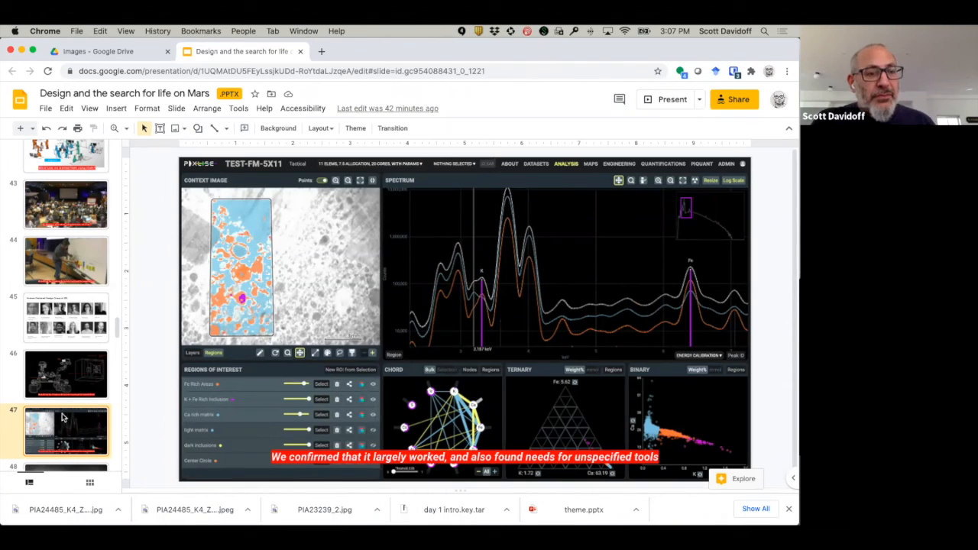
# - Display slide 46, the rover line drawing with the labelled PIXL instrument
pyautogui.click(67, 373)
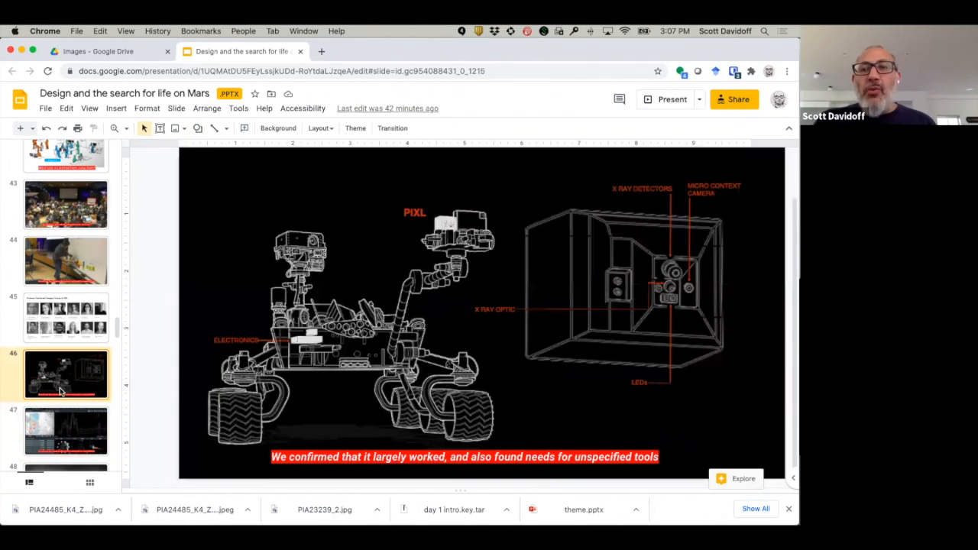
pyautogui.moveTo(227, 330)
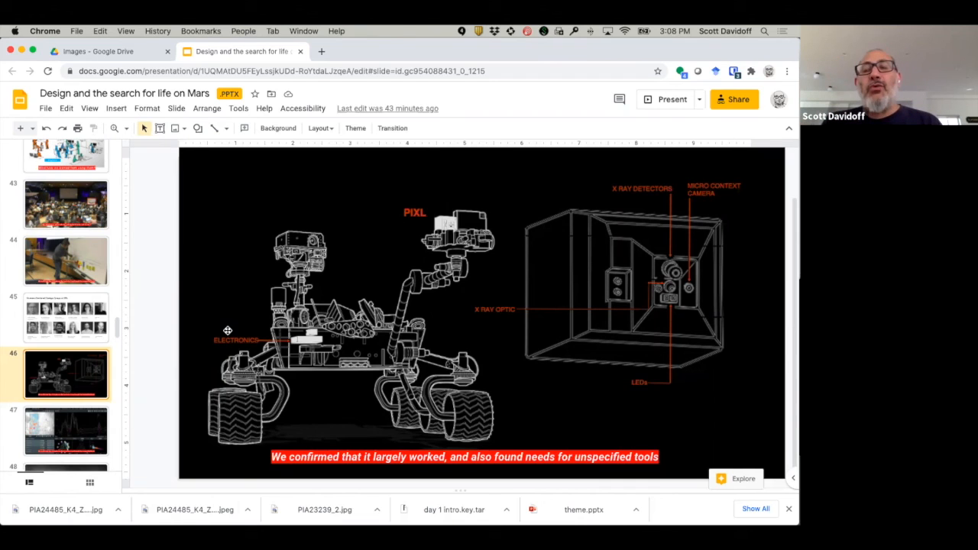
pyautogui.moveTo(431, 200)
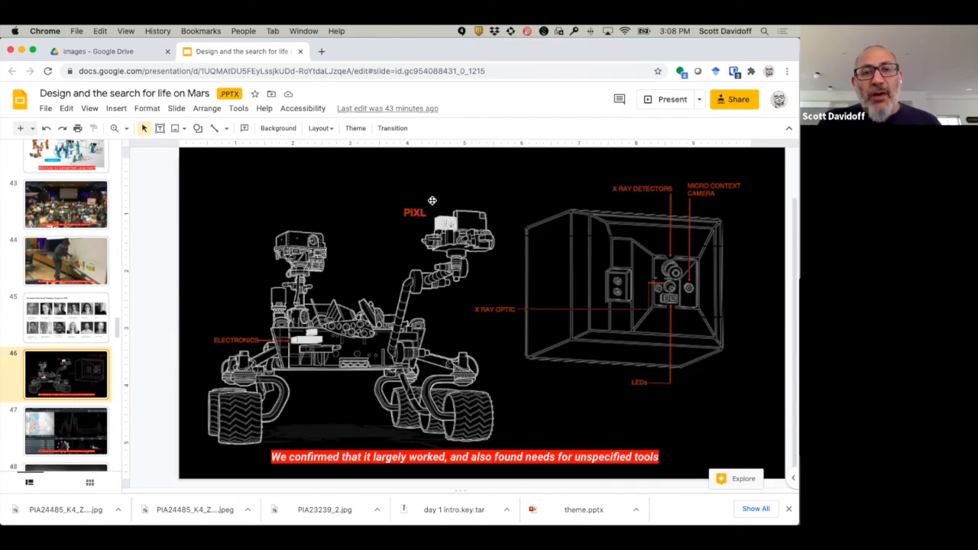
pyautogui.moveTo(436, 214)
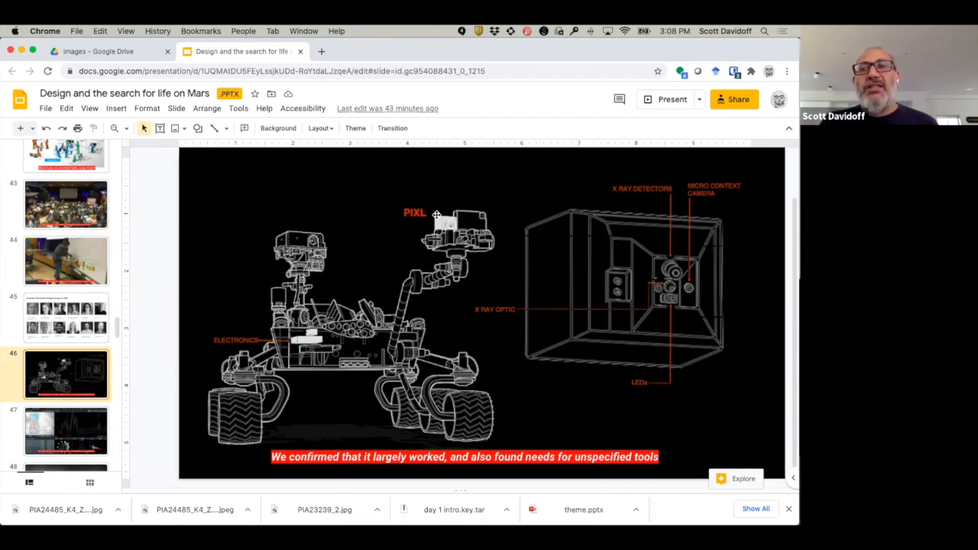
pyautogui.moveTo(374, 195)
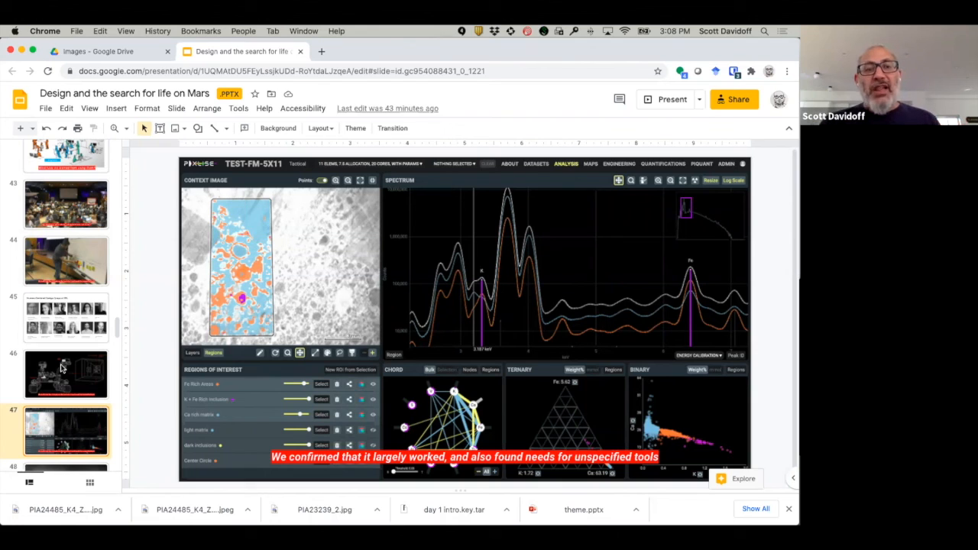
pyautogui.moveTo(219, 204)
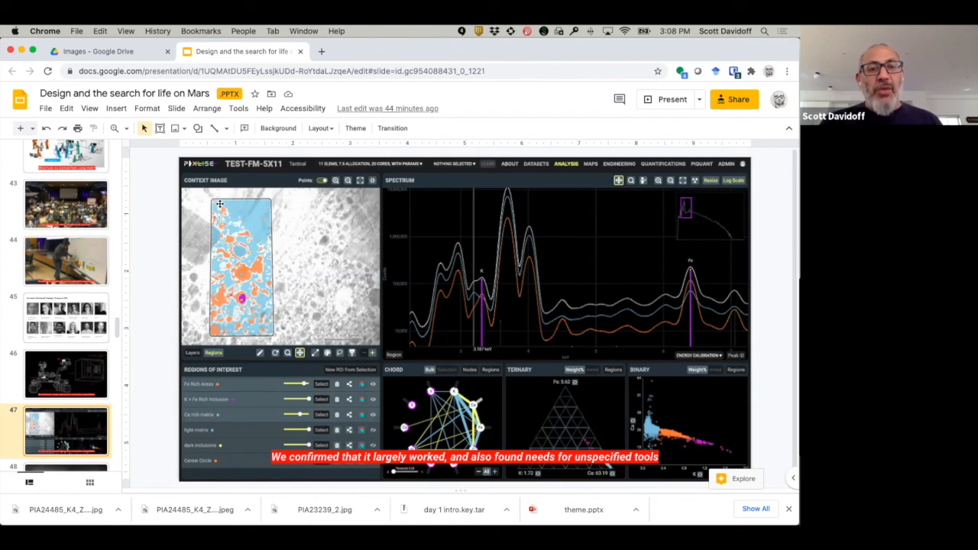
pyautogui.moveTo(243, 233)
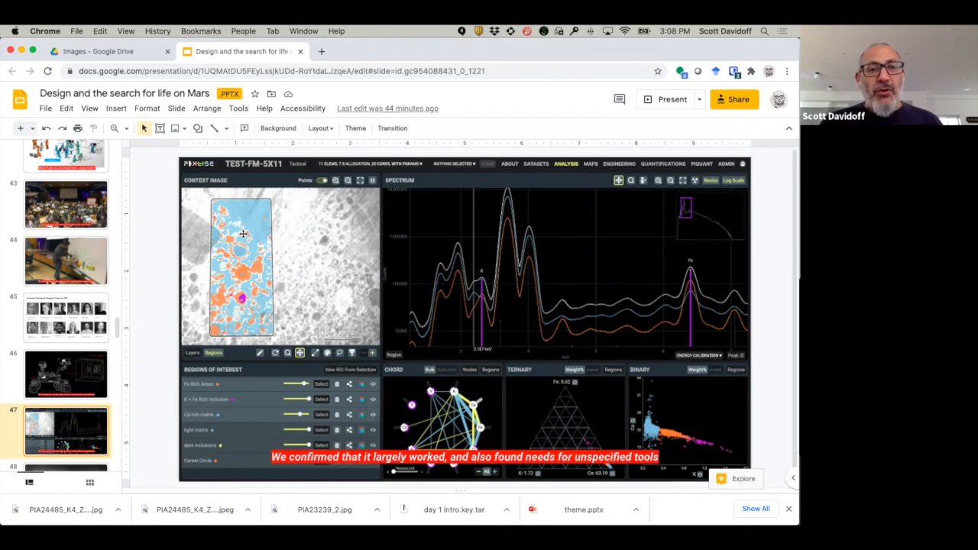
pyautogui.moveTo(459, 277)
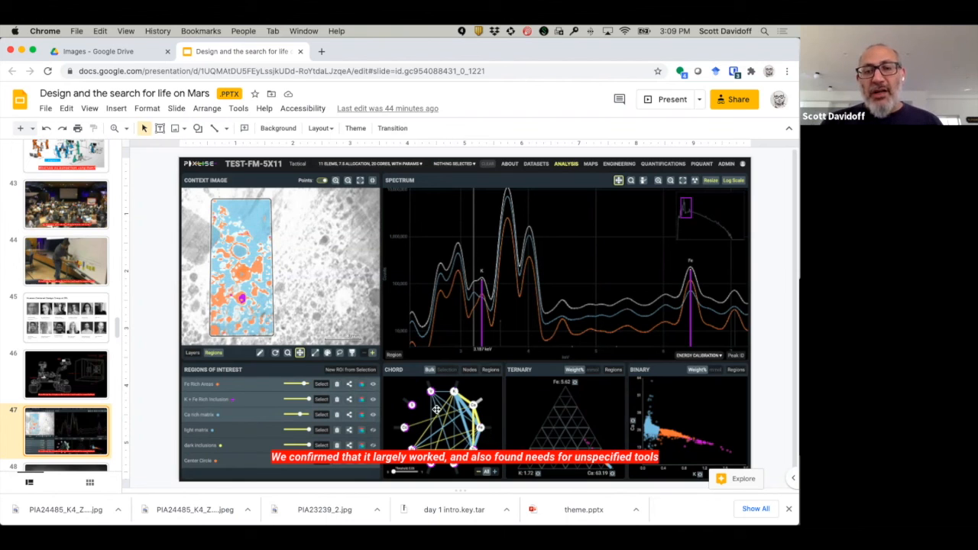
pyautogui.moveTo(55, 392)
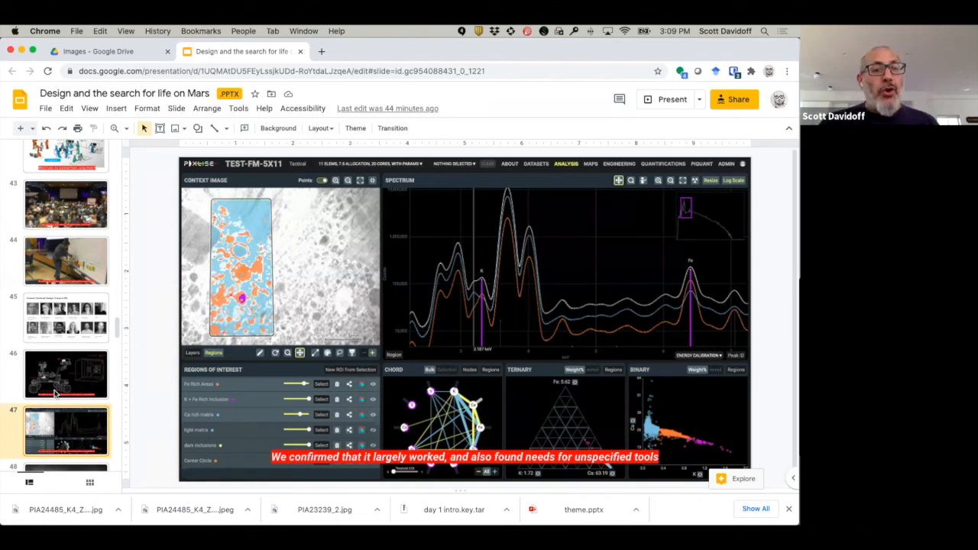
pyautogui.scroll(-3)
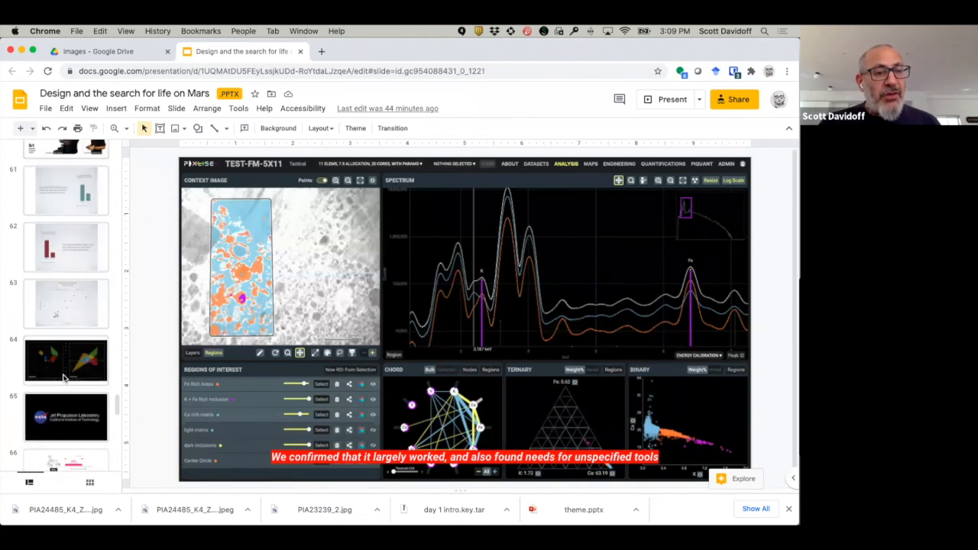
pyautogui.scroll(3)
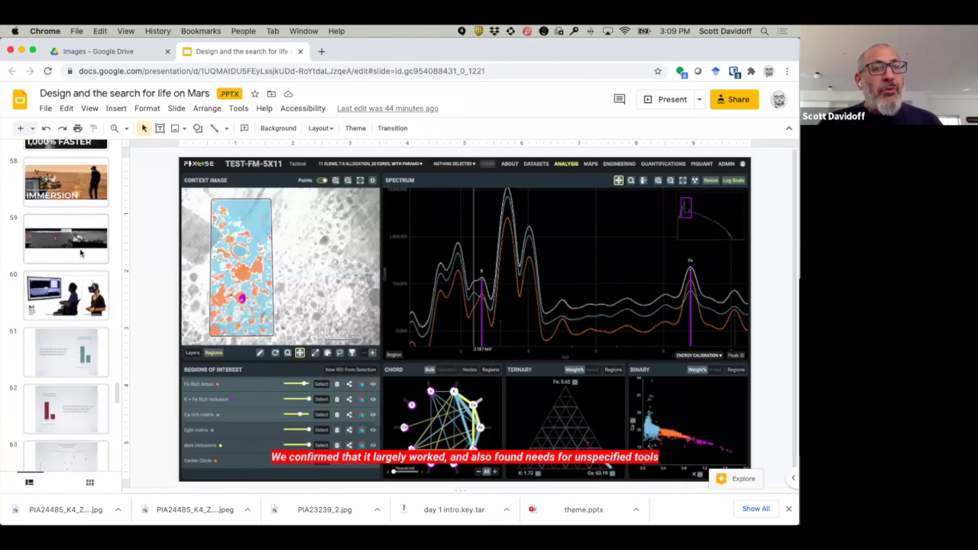
pyautogui.click(66, 294)
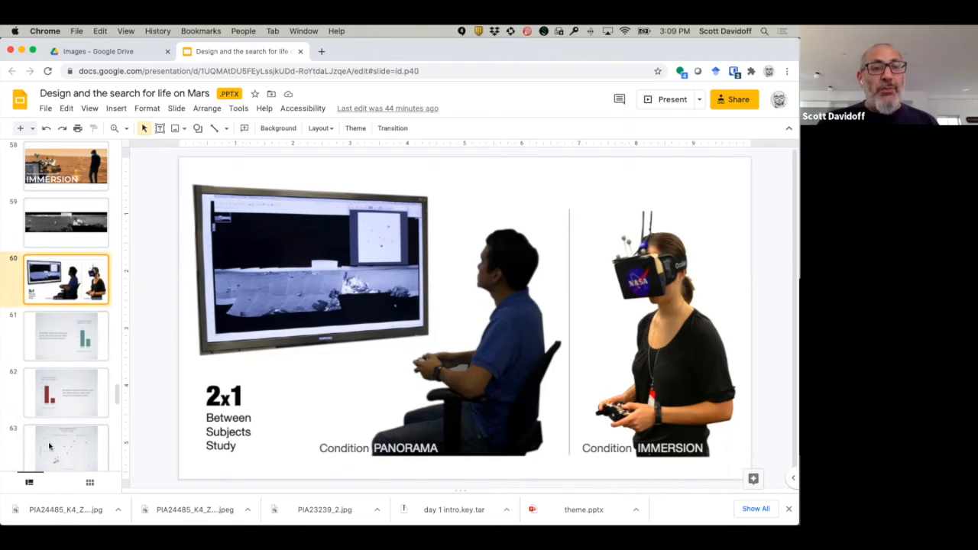
pyautogui.scroll(-3)
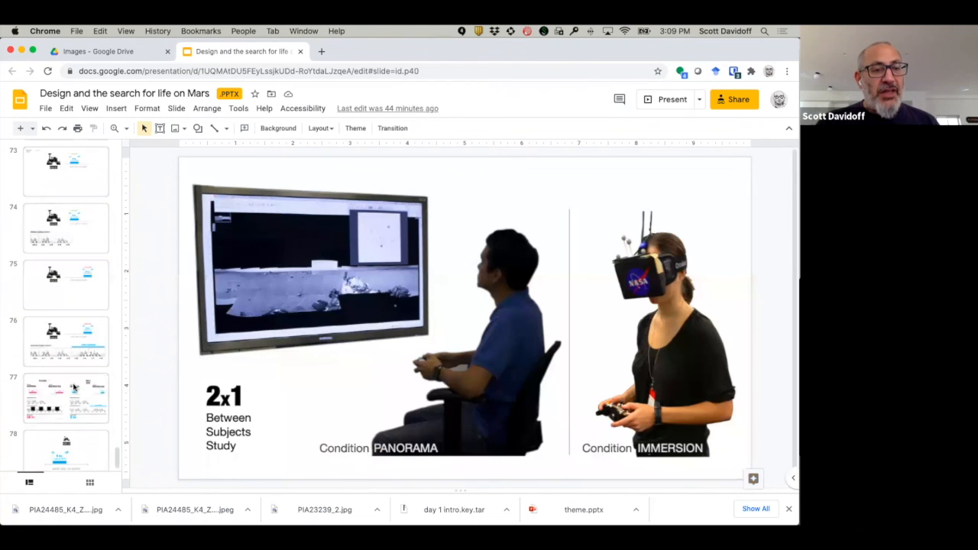
pyautogui.scroll(3)
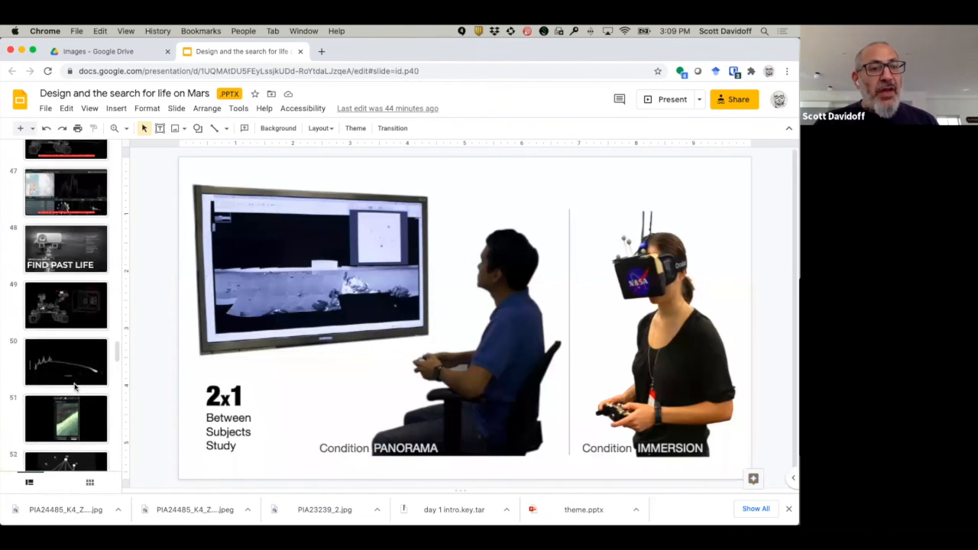
pyautogui.scroll(3)
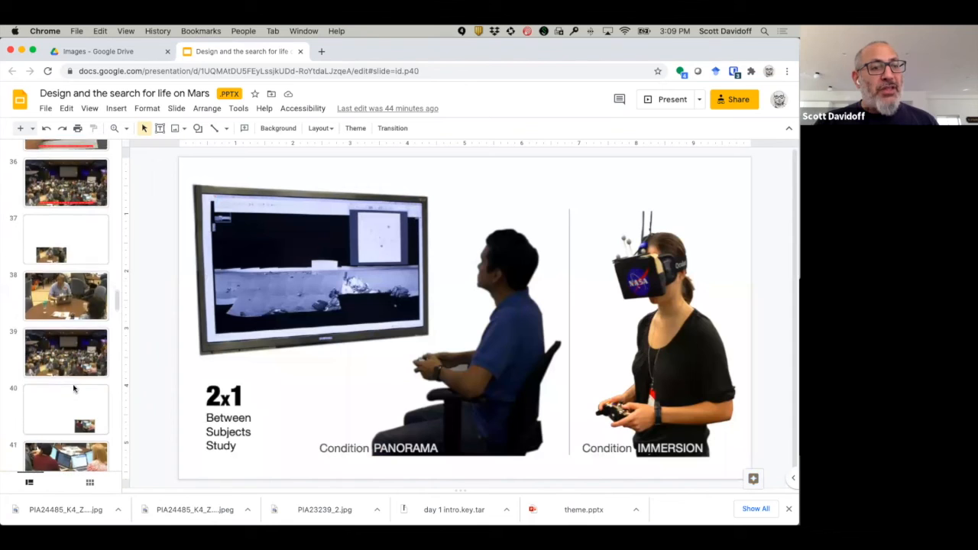
pyautogui.scroll(-3)
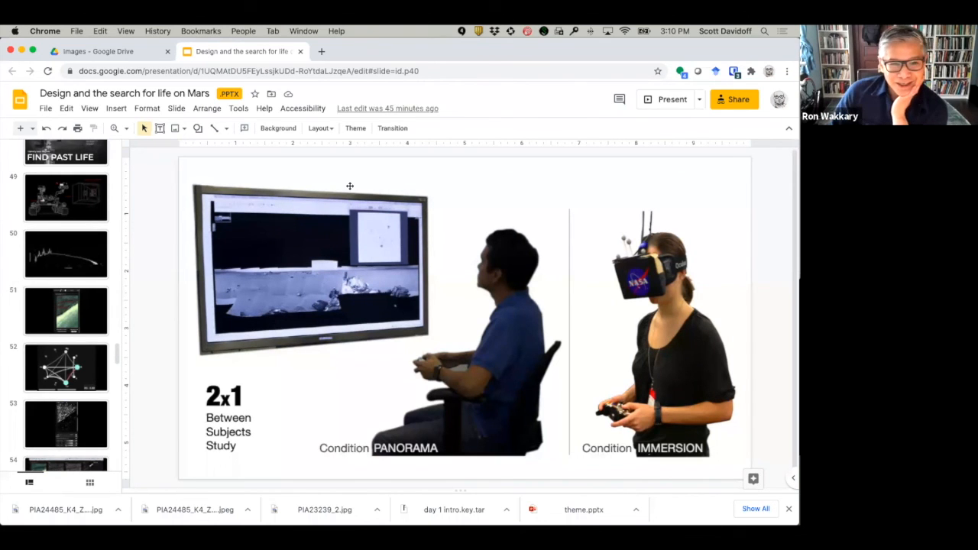
pyautogui.moveTo(486, 80)
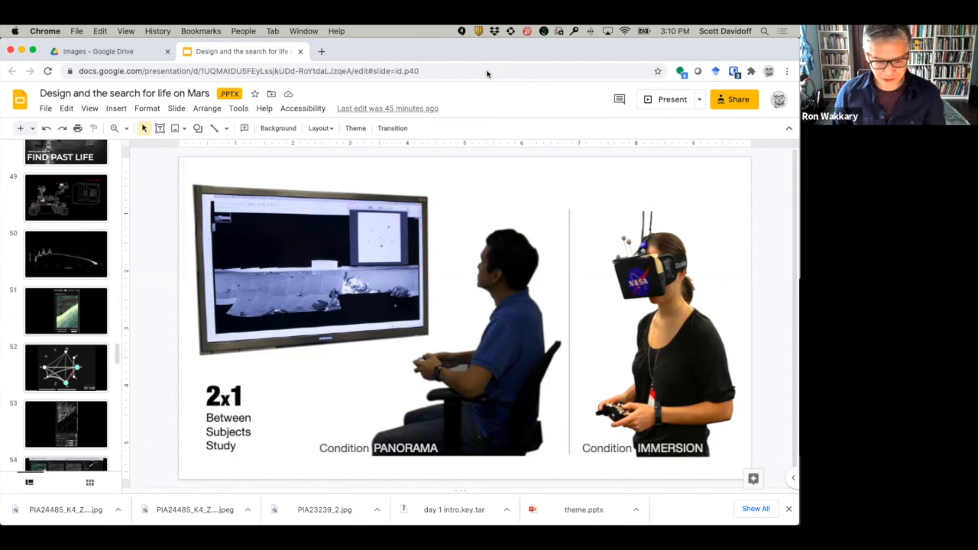
pyautogui.moveTo(37, 217)
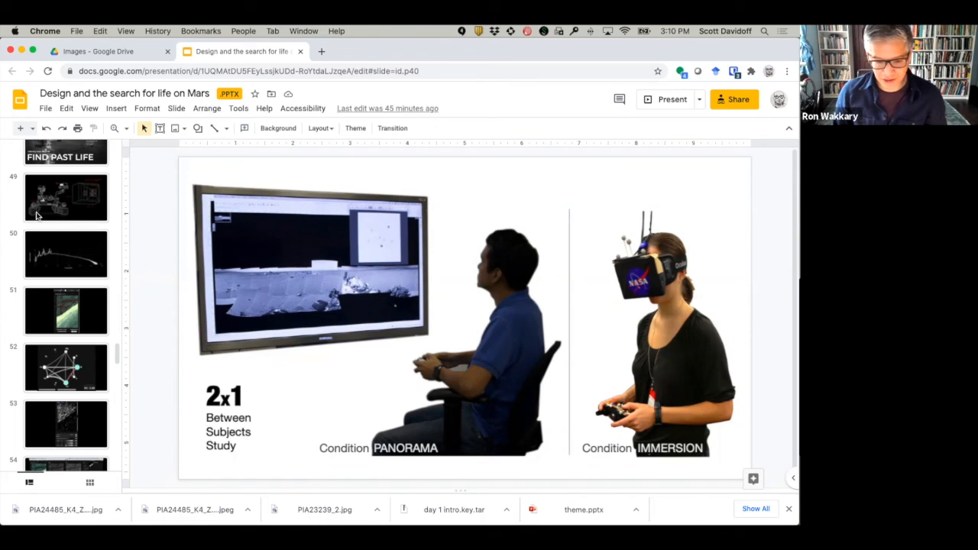
pyautogui.moveTo(54, 219)
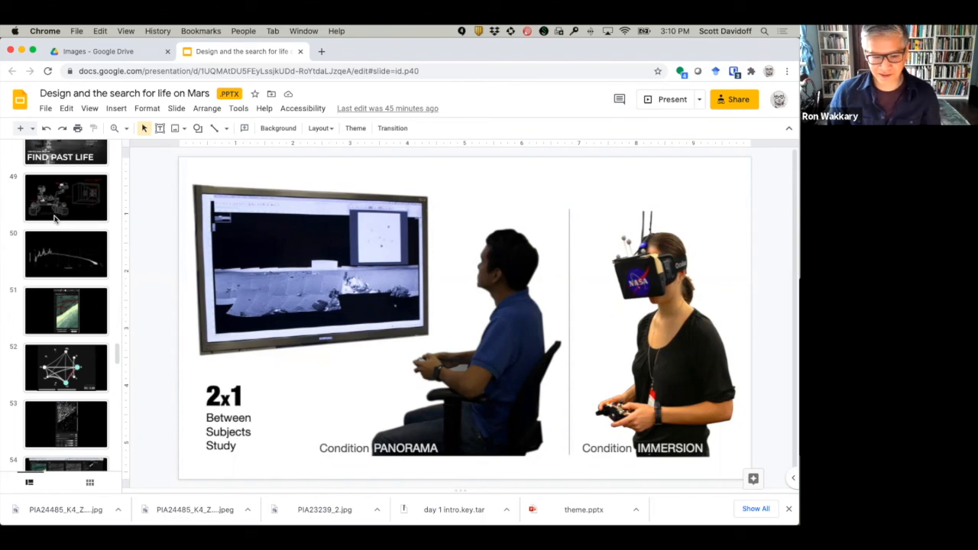
pyautogui.moveTo(64, 213)
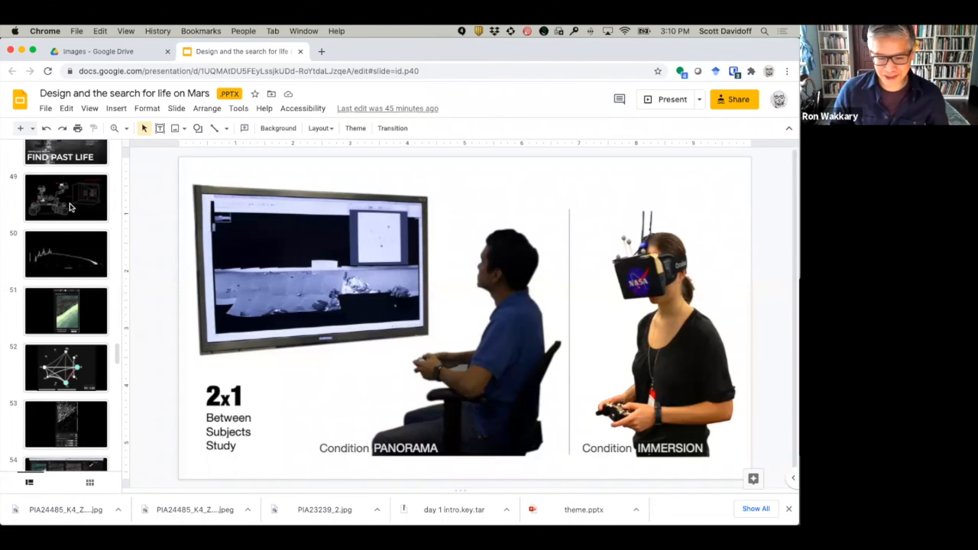
pyautogui.moveTo(72, 242)
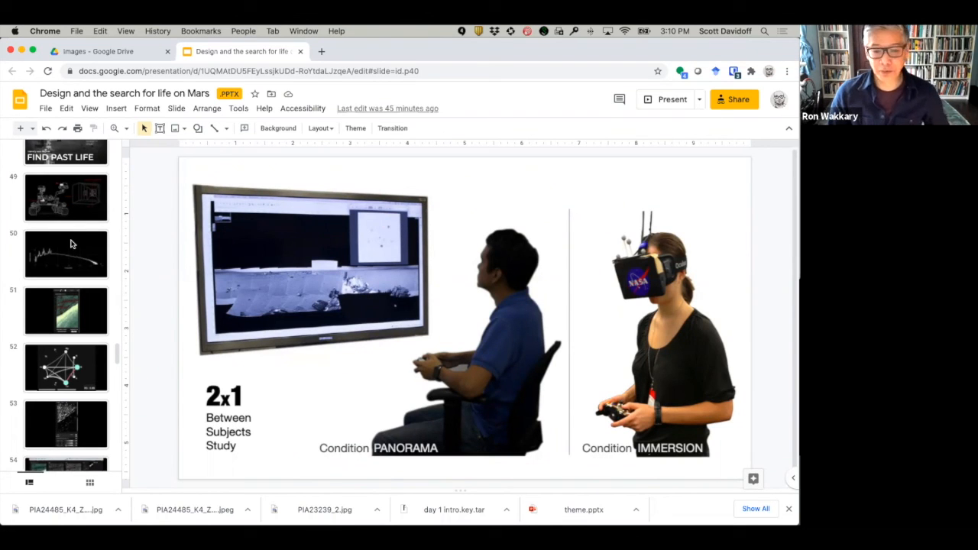
# - Scroll the filmstrip up toward slide 29, the whiteboard planning-board photo
pyautogui.scroll(3)
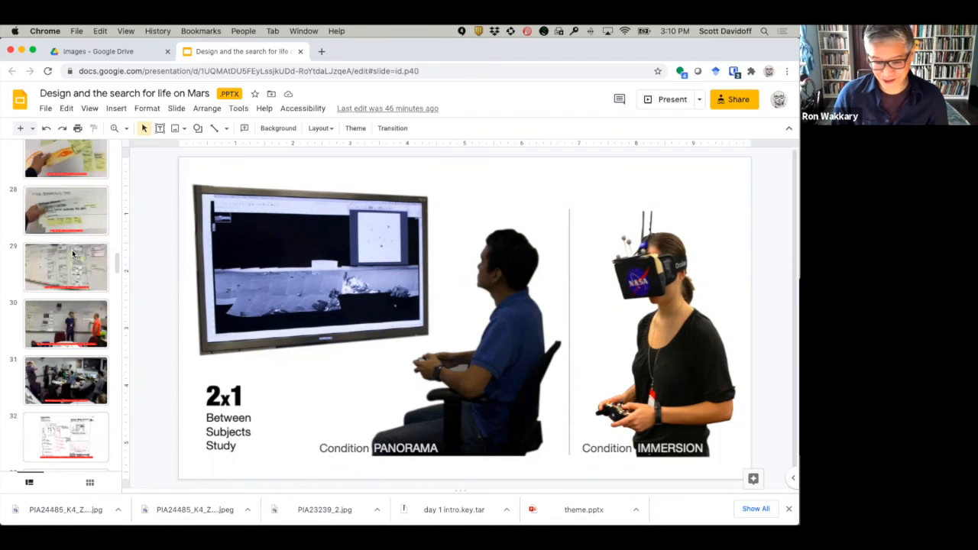
pyautogui.scroll(3)
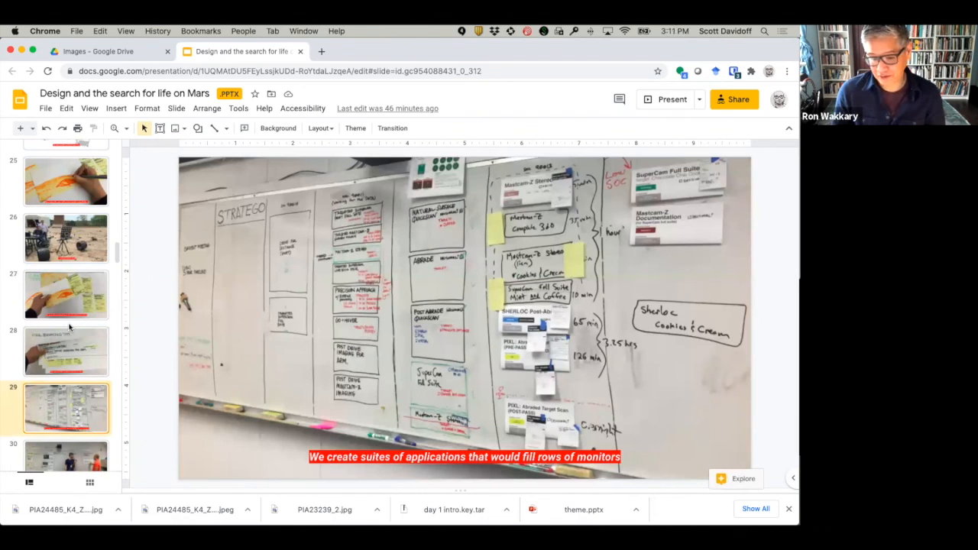
pyautogui.scroll(-3)
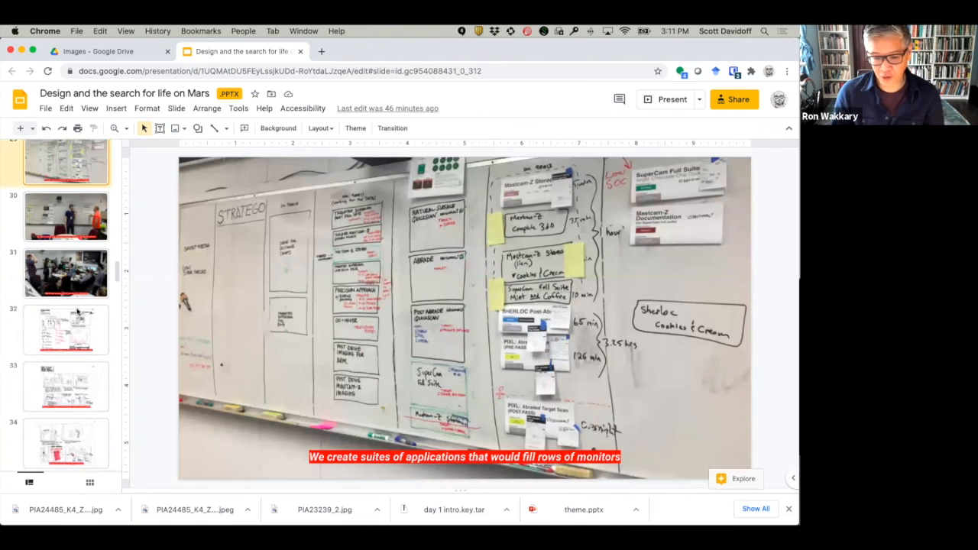